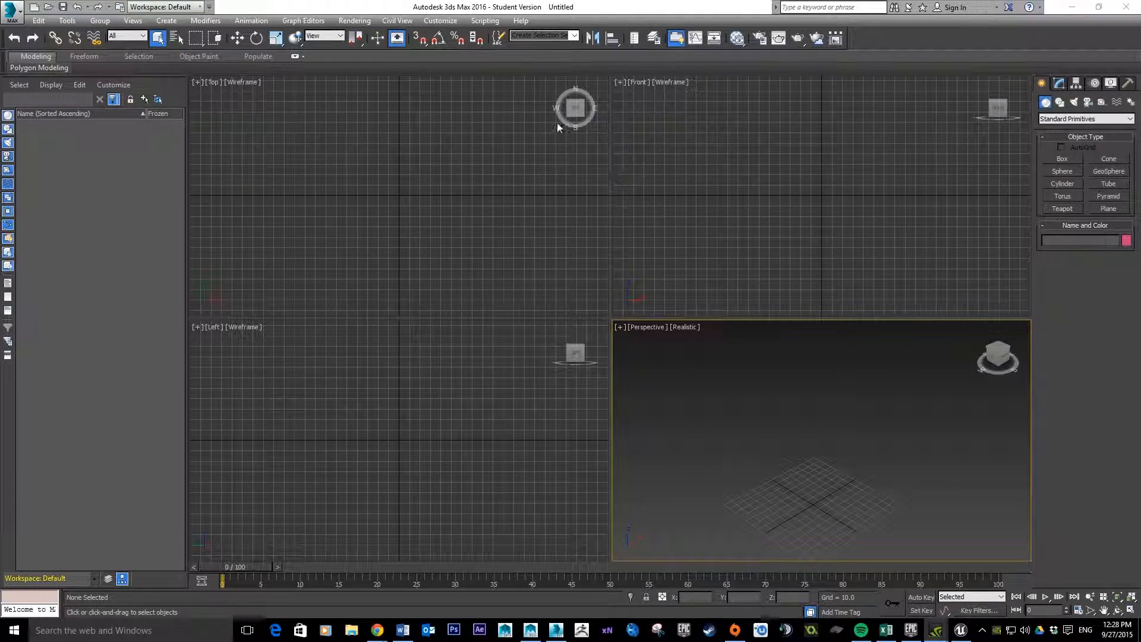
{"action": "mouse_move", "coordinate": [951, 542]}
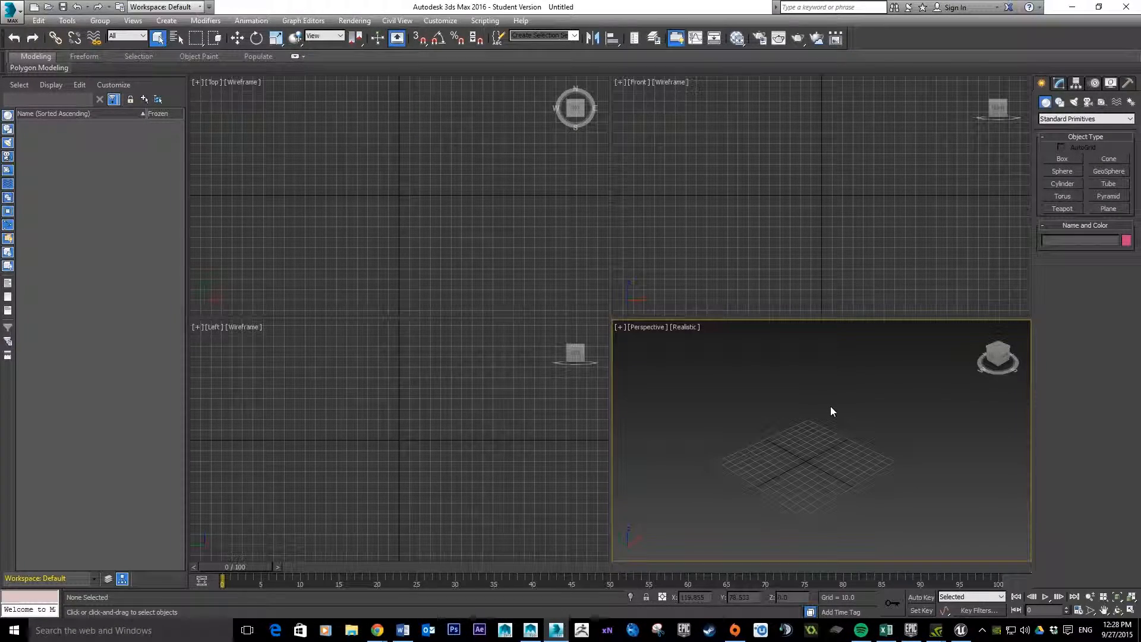
{"action": "mouse_move", "coordinate": [466, 182]}
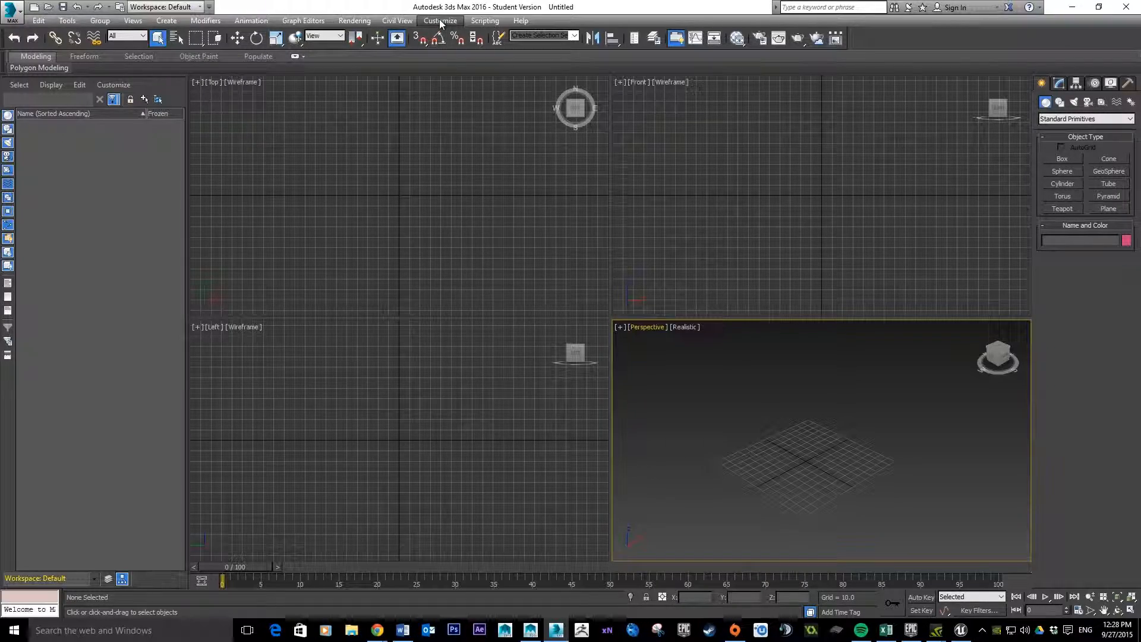
- In Units Setup, choose Metric display units in Centimeters
{"action": "left_click", "coordinate": [440, 20]}
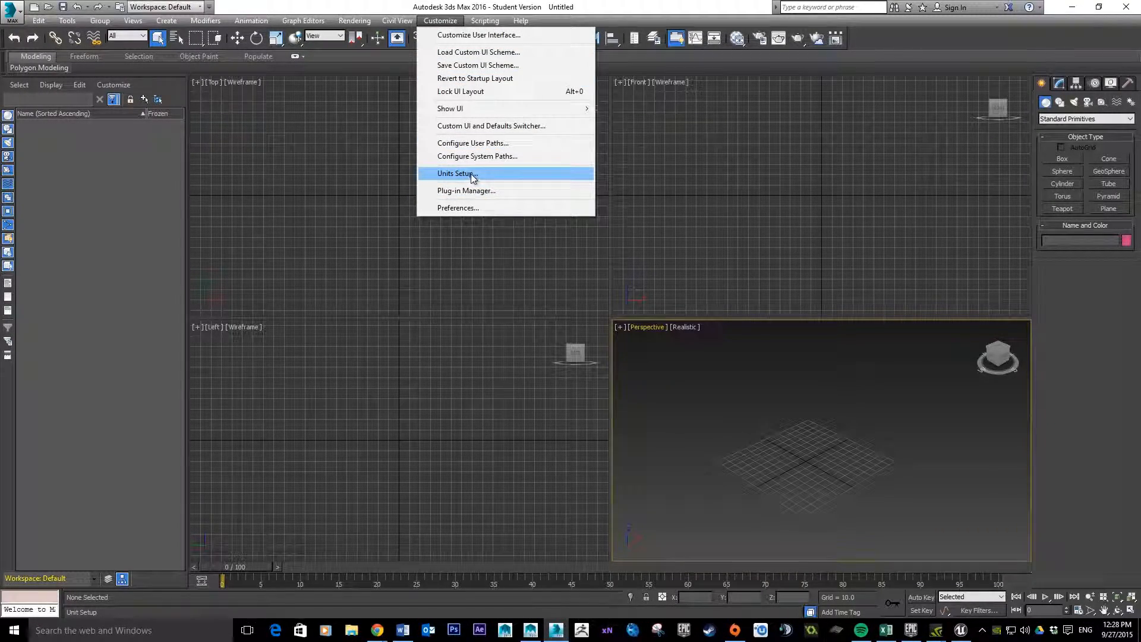
{"action": "left_click", "coordinate": [456, 173]}
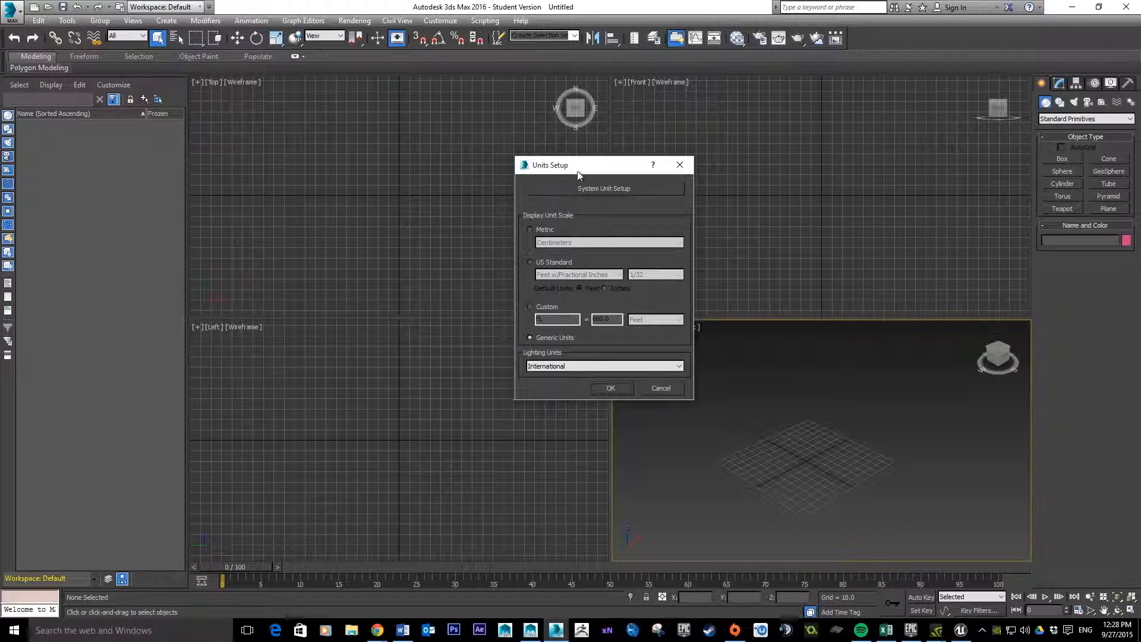
{"action": "mouse_move", "coordinate": [602, 342]}
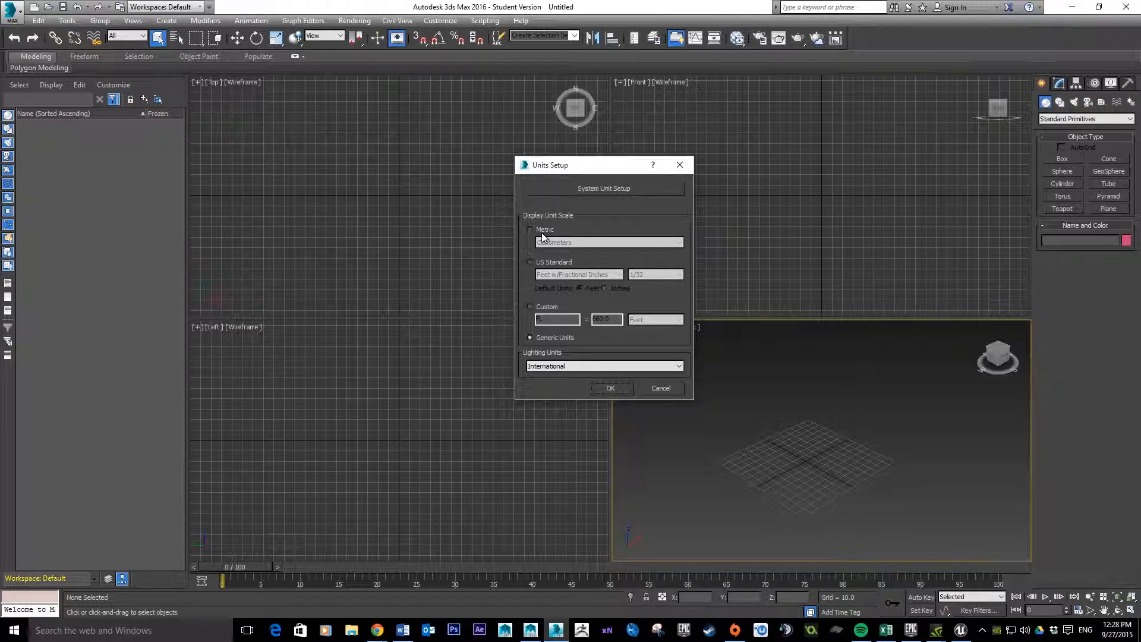
{"action": "left_click", "coordinate": [528, 229]}
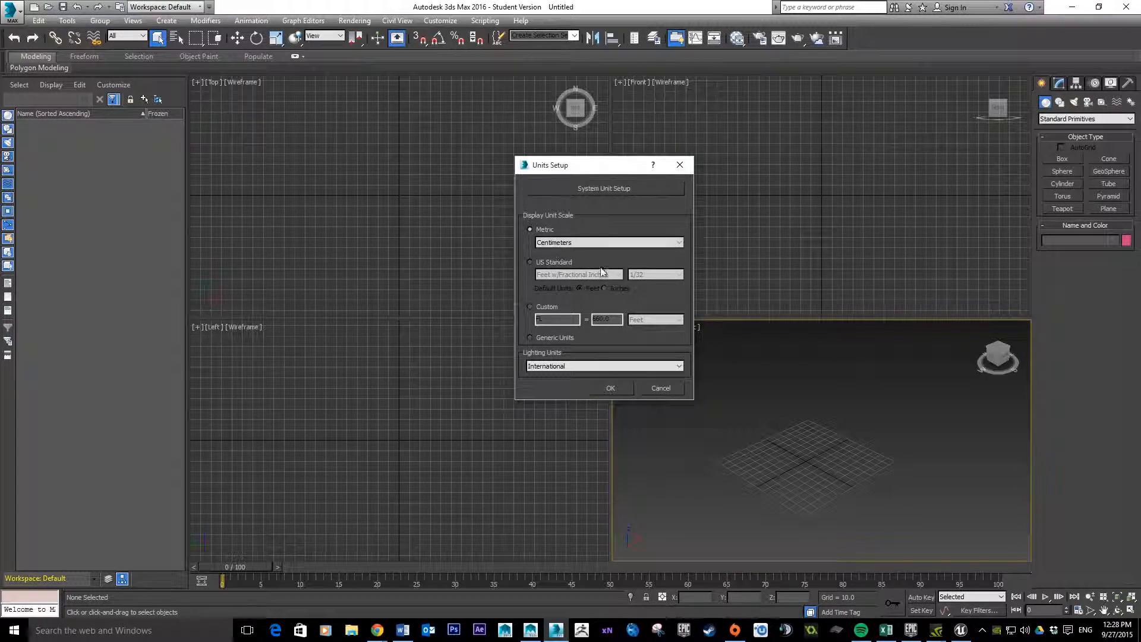
{"action": "left_click", "coordinate": [608, 242]}
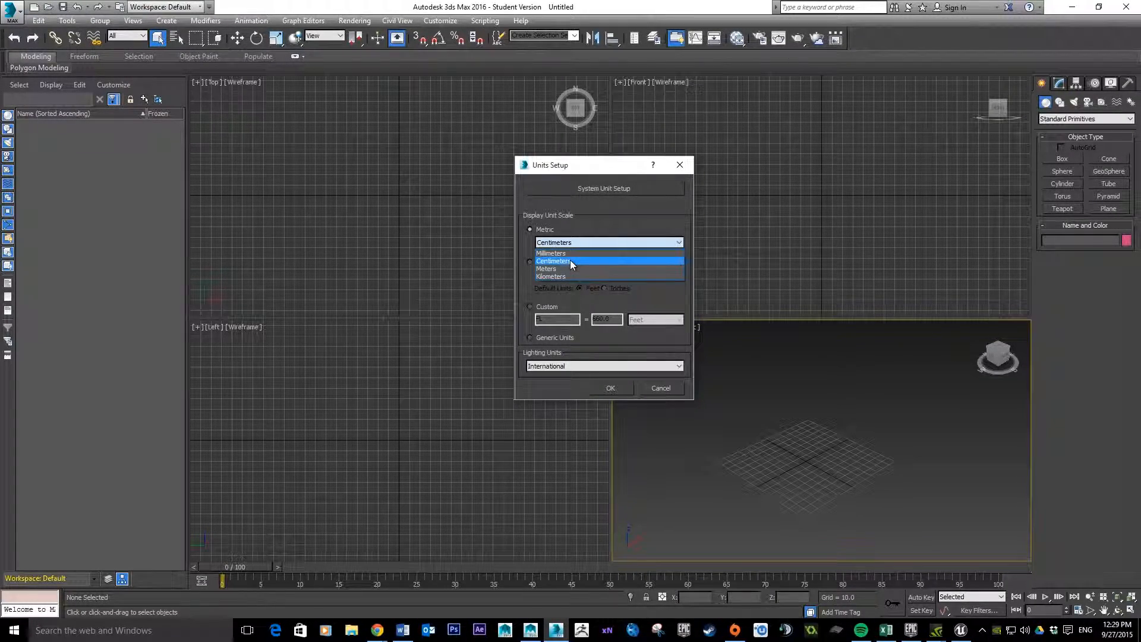
{"action": "left_click", "coordinate": [573, 261]}
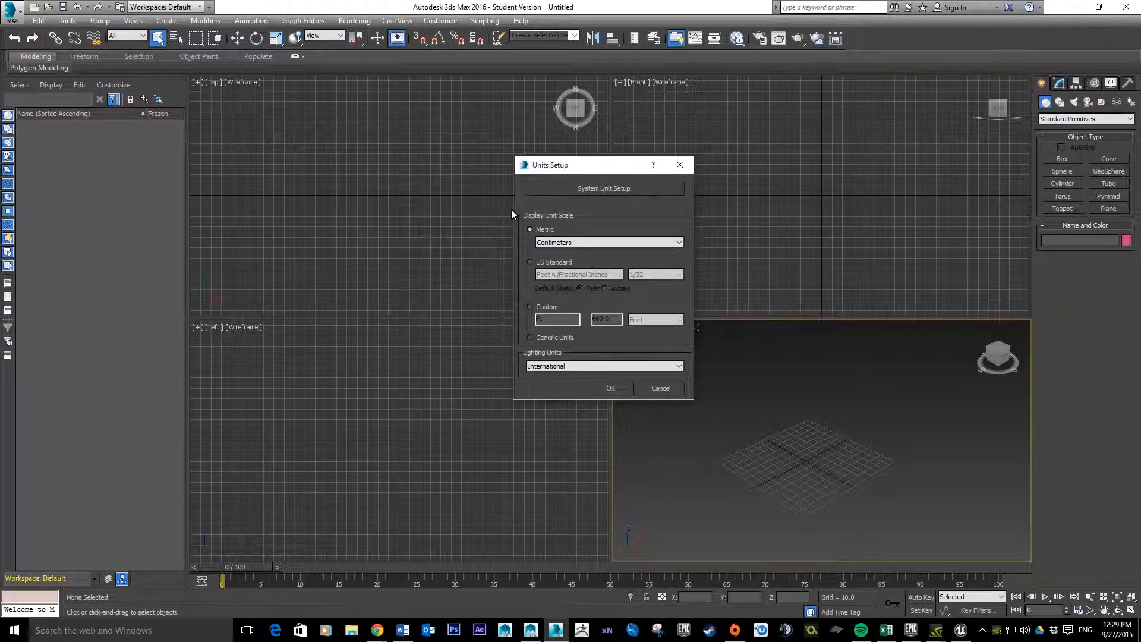
{"action": "mouse_move", "coordinate": [679, 217]}
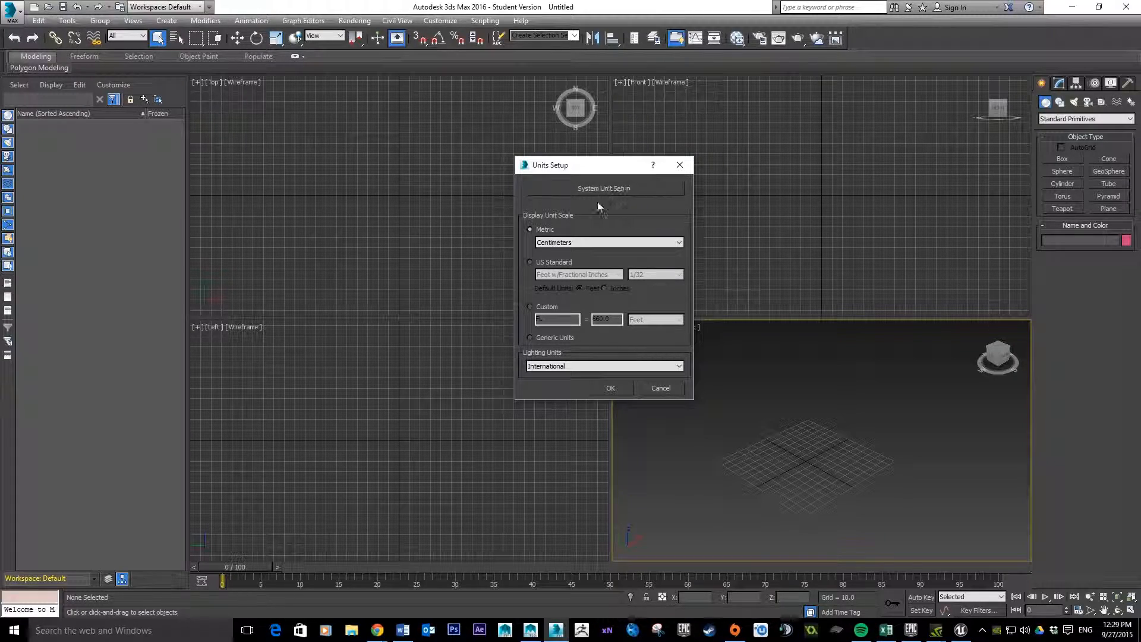
- Set 1 System Unit = Centimeters and confirm both unit dialogs
{"action": "left_click", "coordinate": [603, 187]}
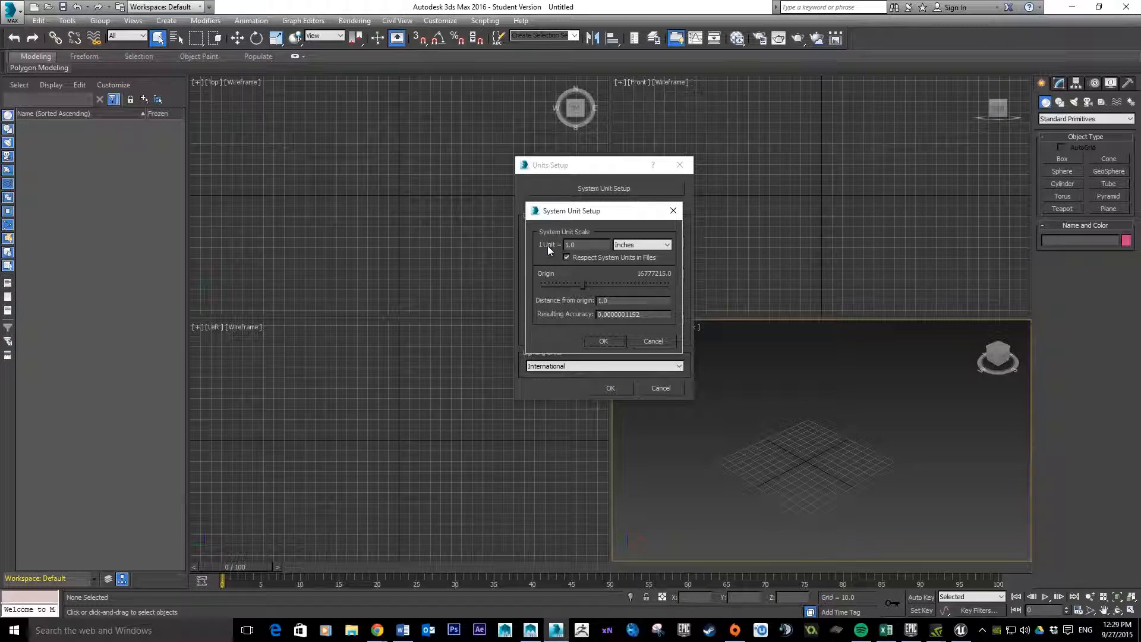
{"action": "left_click", "coordinate": [663, 244]}
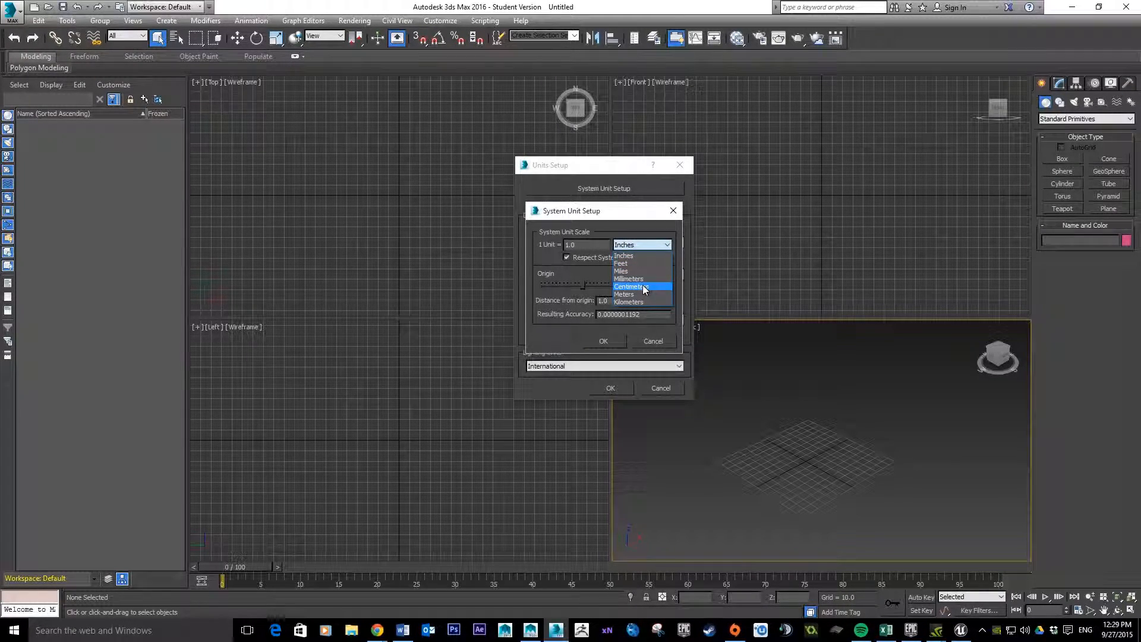
{"action": "left_click", "coordinate": [628, 286]}
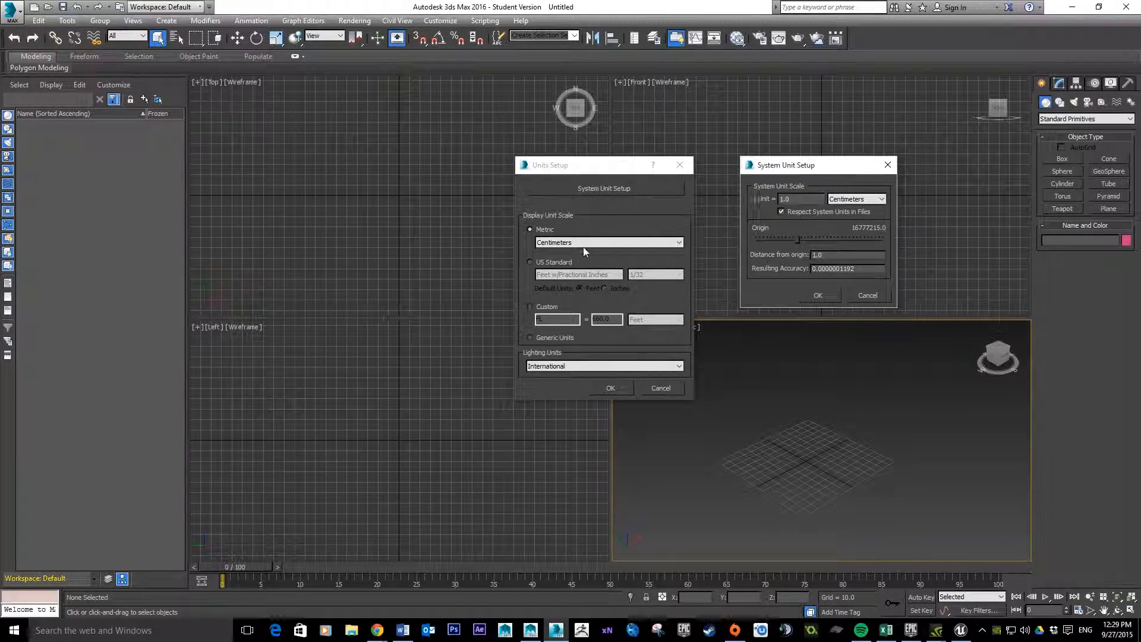
{"action": "mouse_move", "coordinate": [549, 251]}
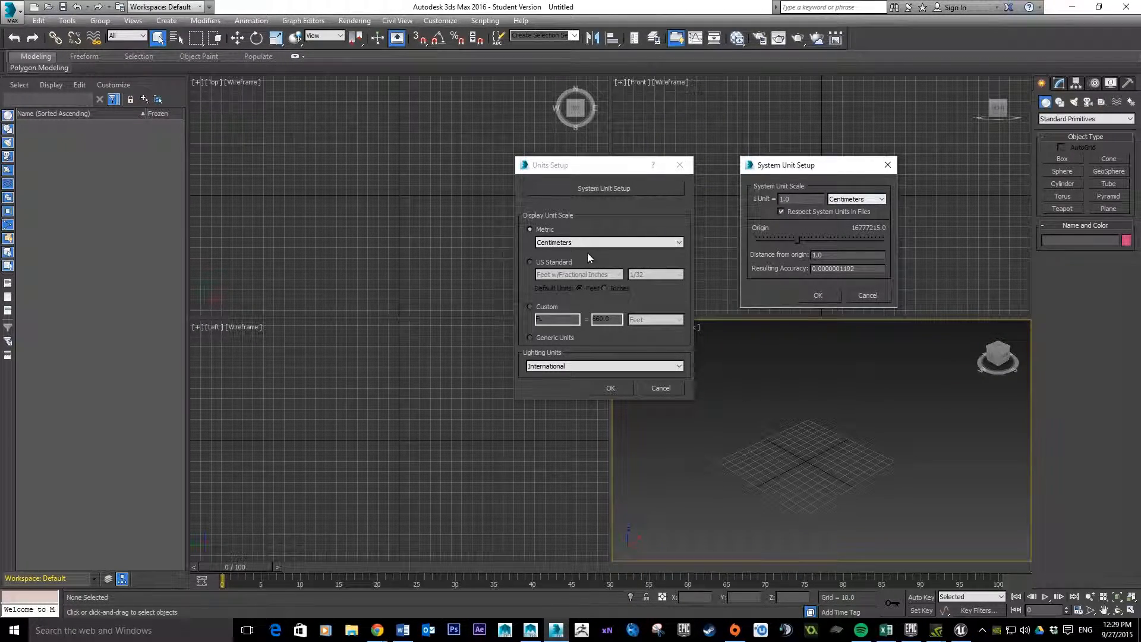
{"action": "left_click", "coordinate": [817, 294]}
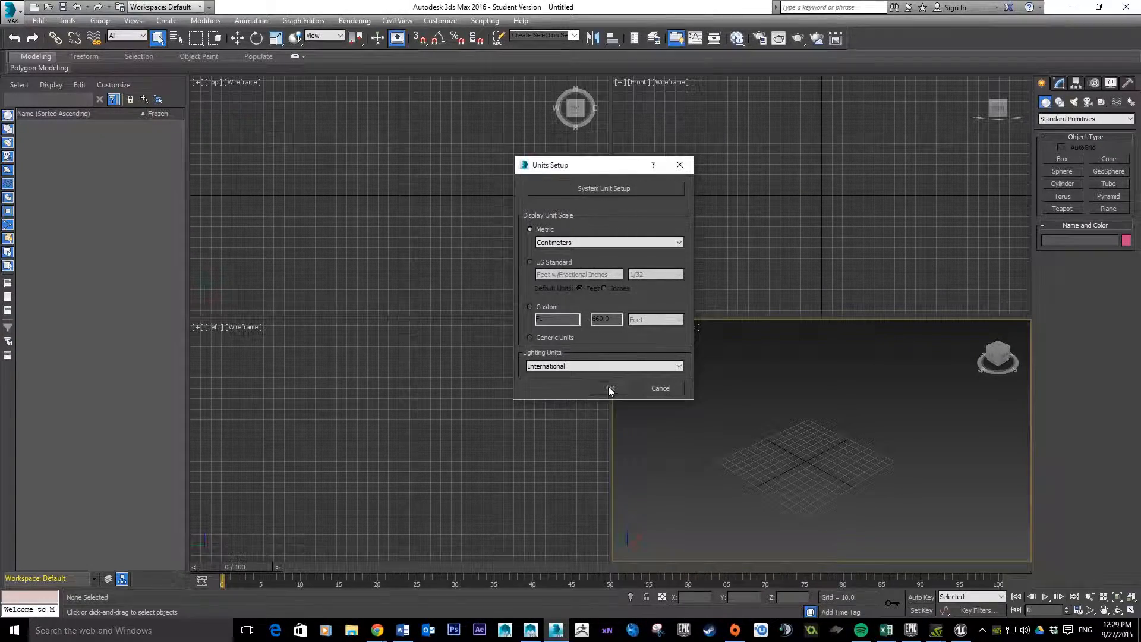
{"action": "left_click", "coordinate": [611, 387]}
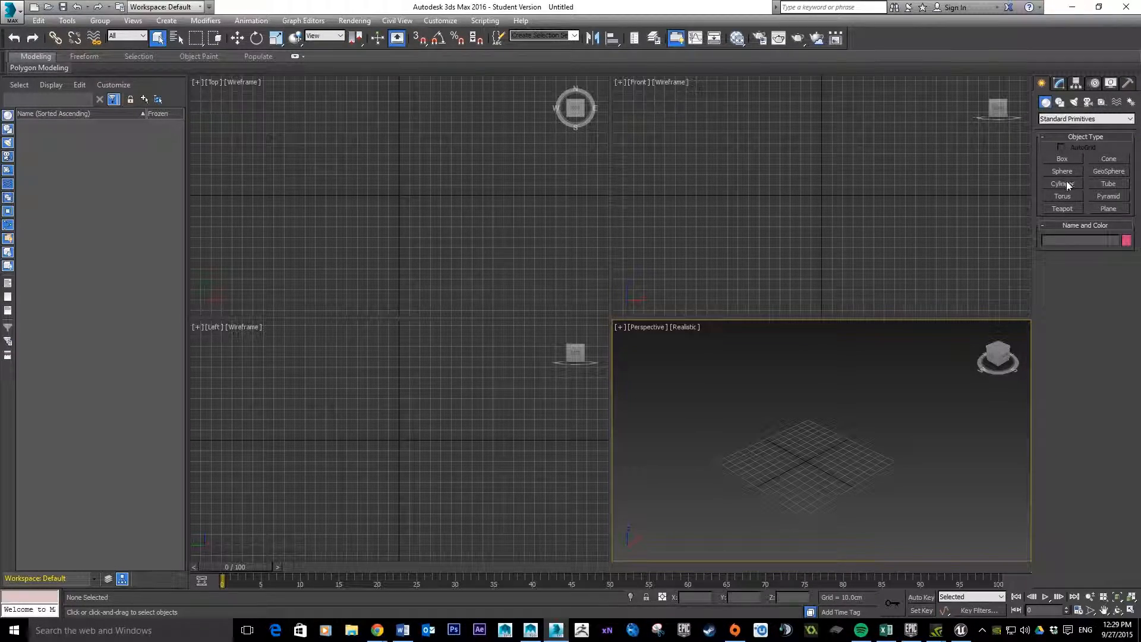
- Create a Box primitive with Length, Width and Height of 200 cm
{"action": "left_click", "coordinate": [1061, 158]}
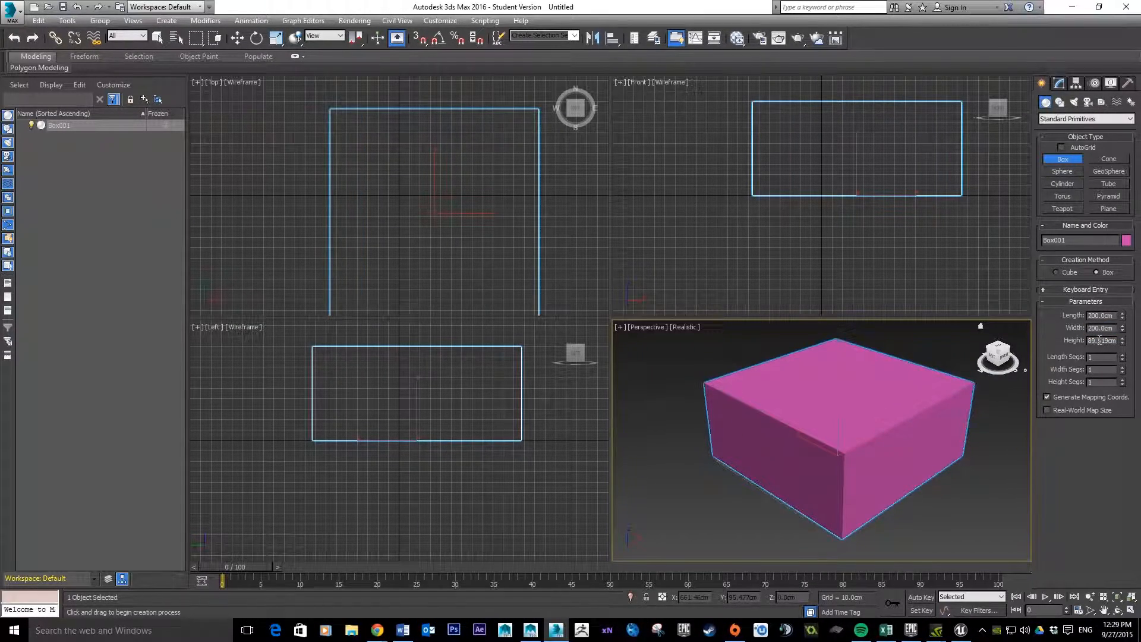
{"action": "type", "text": "200.0cm"}
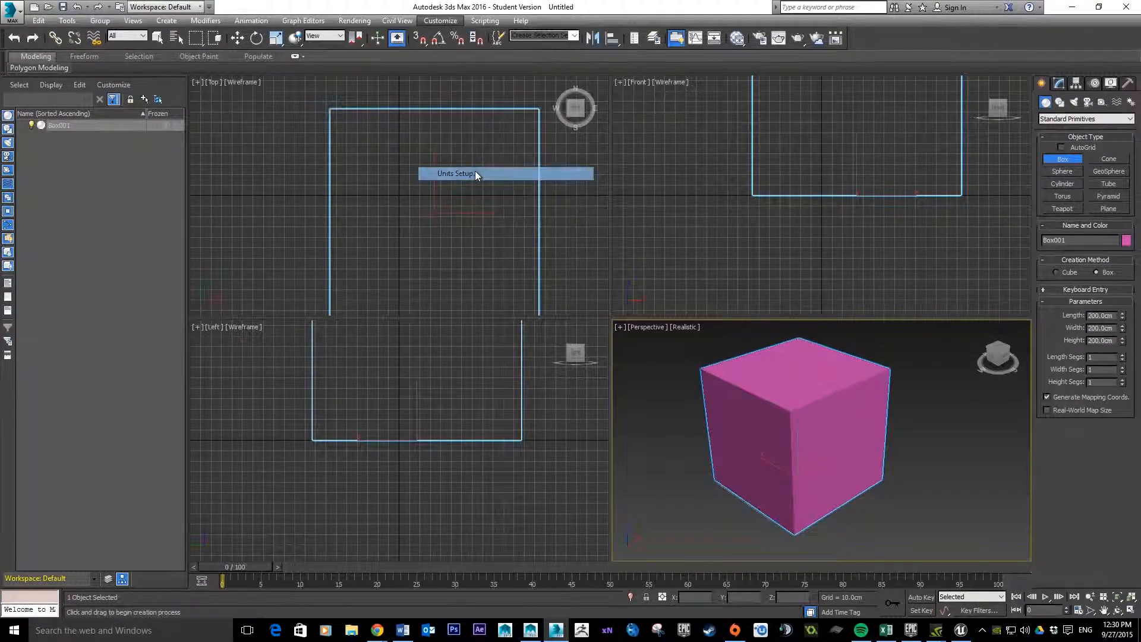
{"action": "left_click", "coordinate": [455, 173]}
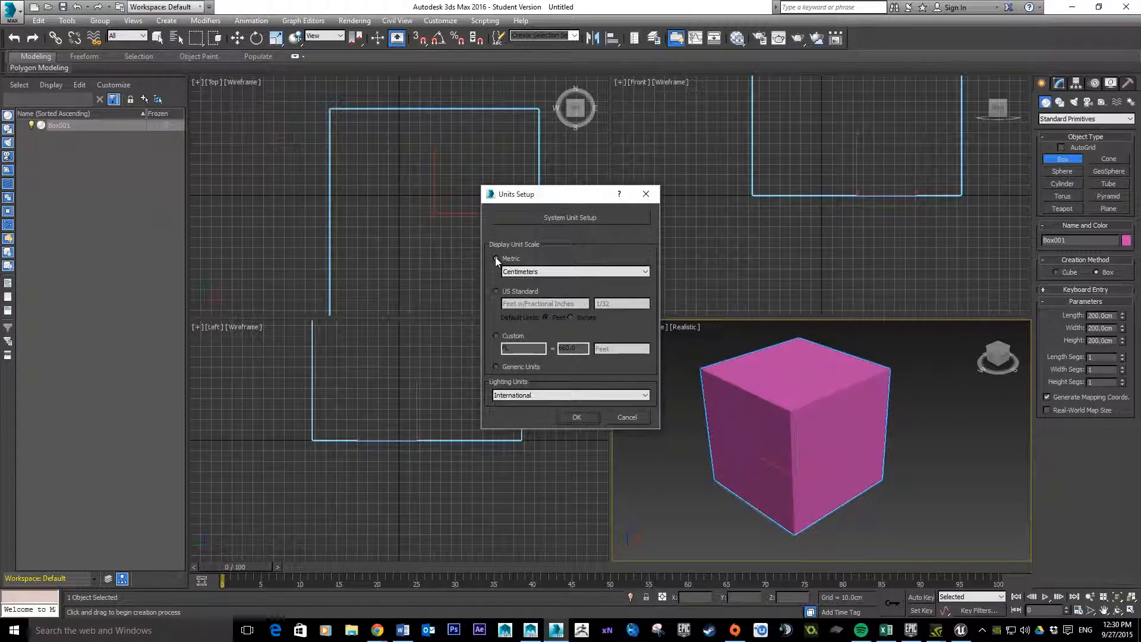
{"action": "left_click", "coordinate": [497, 260]}
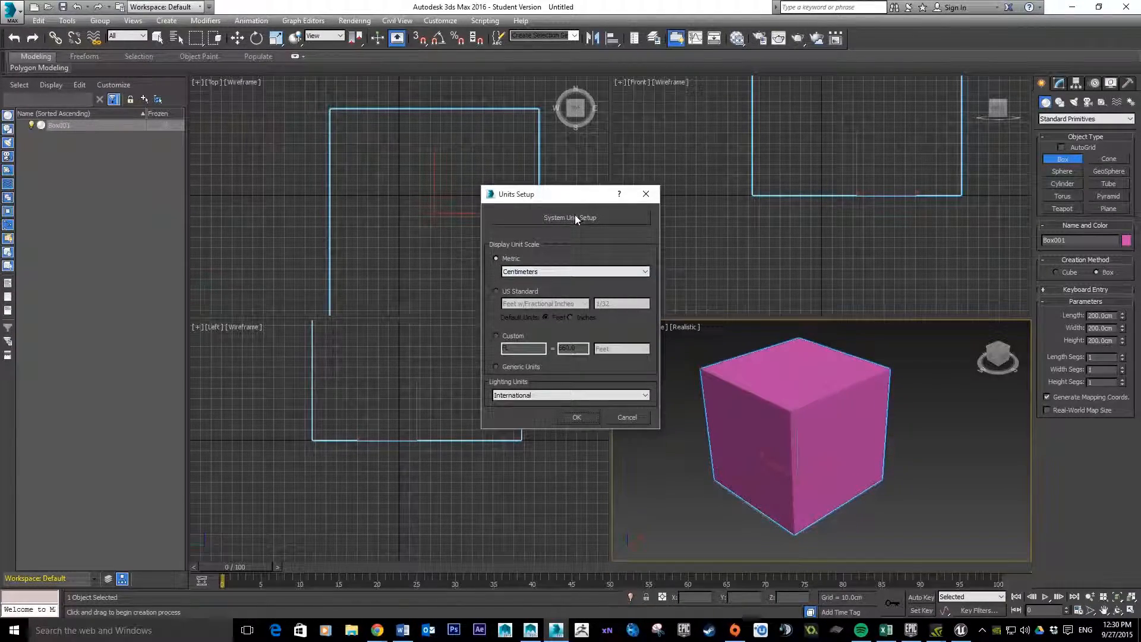
{"action": "left_click", "coordinate": [570, 216]}
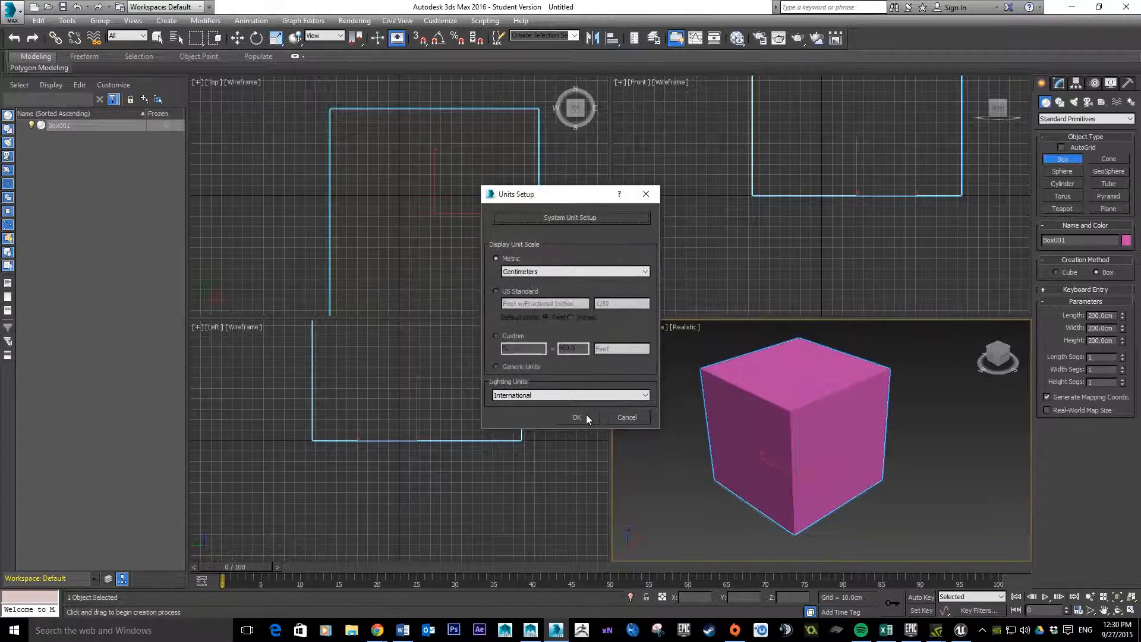
{"action": "left_click", "coordinate": [577, 417]}
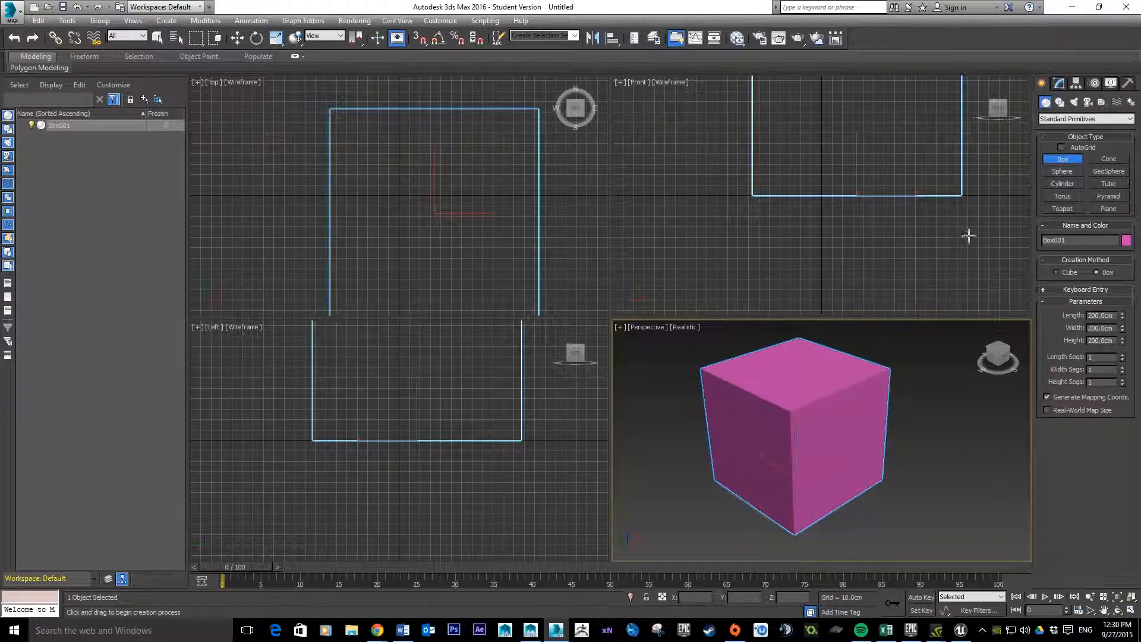
{"action": "mouse_move", "coordinate": [961, 630]}
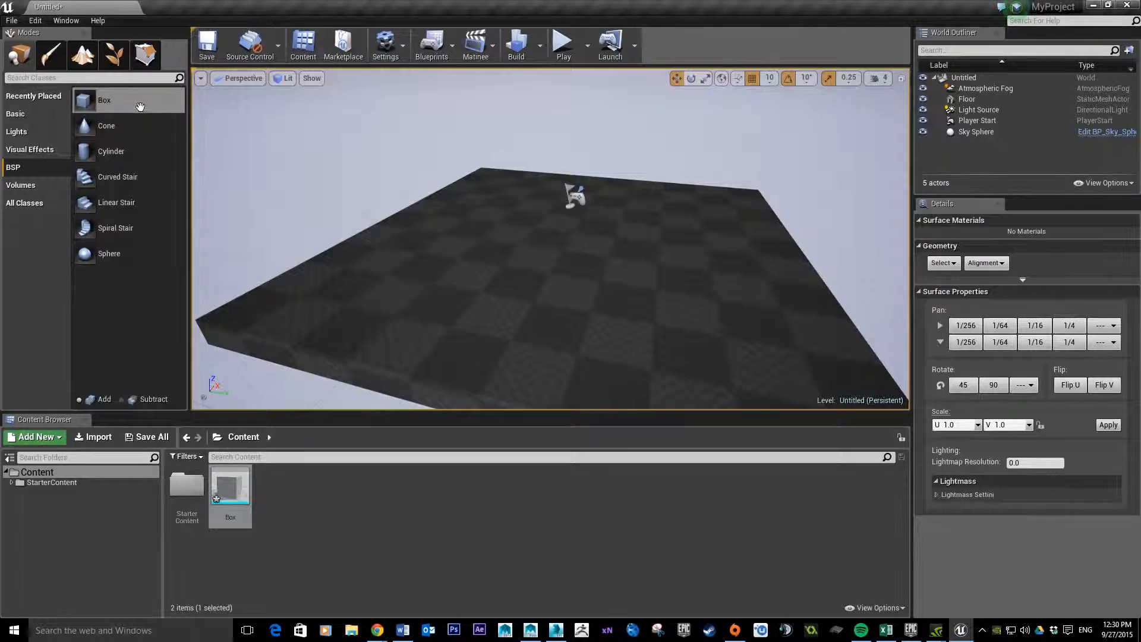
{"action": "mouse_move", "coordinate": [105, 100]}
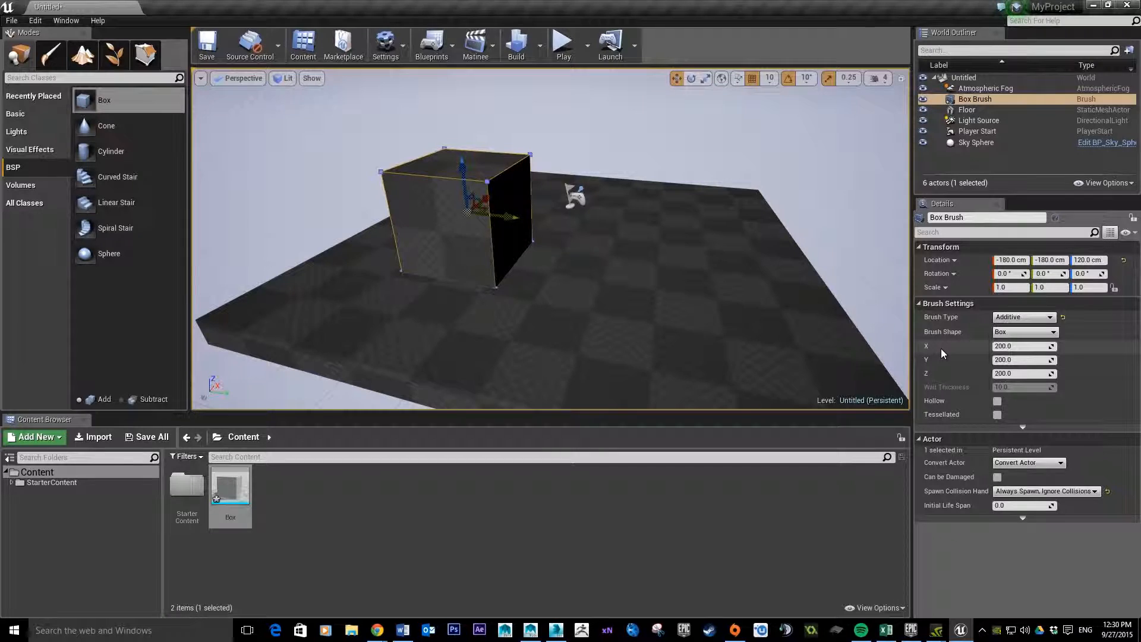
{"action": "mouse_move", "coordinate": [1018, 346]}
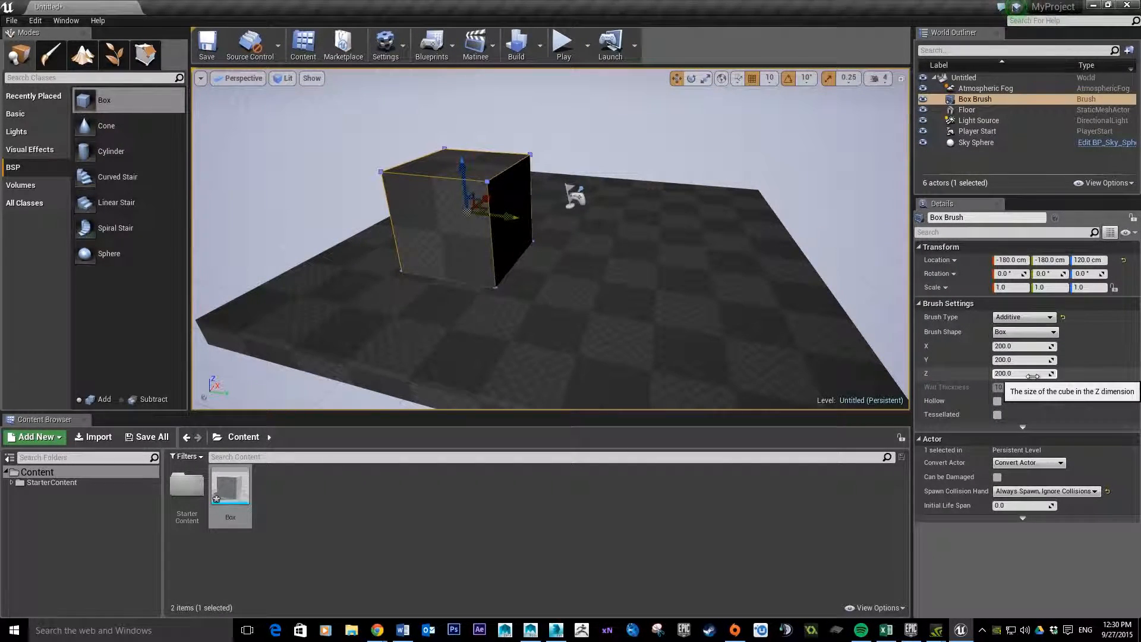
{"action": "mouse_move", "coordinate": [230, 487]}
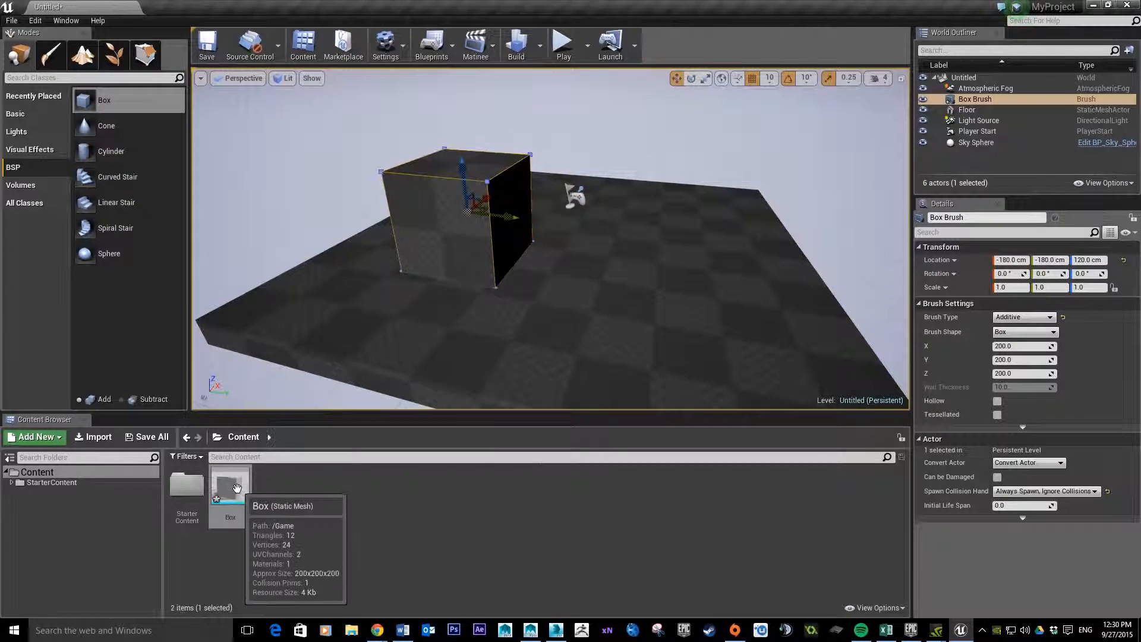